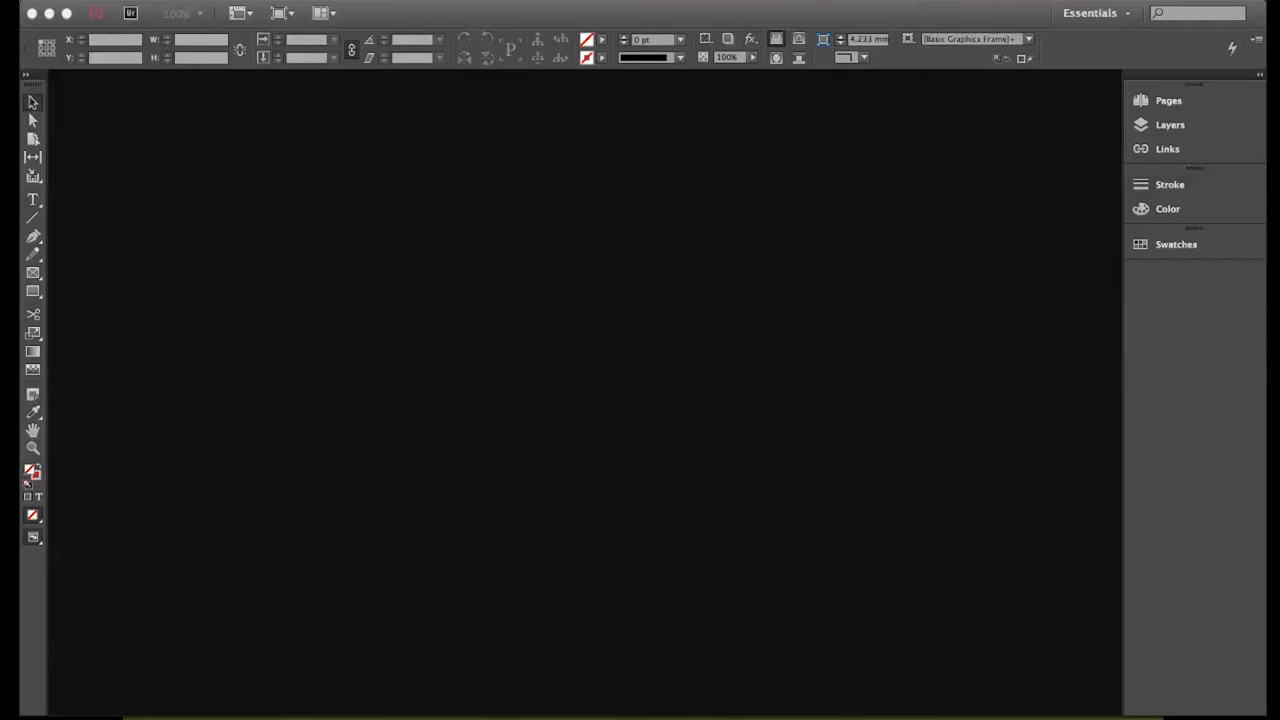
# Step: Switch the workspace to Printing and Proofing from the workspace switcher
pyautogui.click(1090, 13)
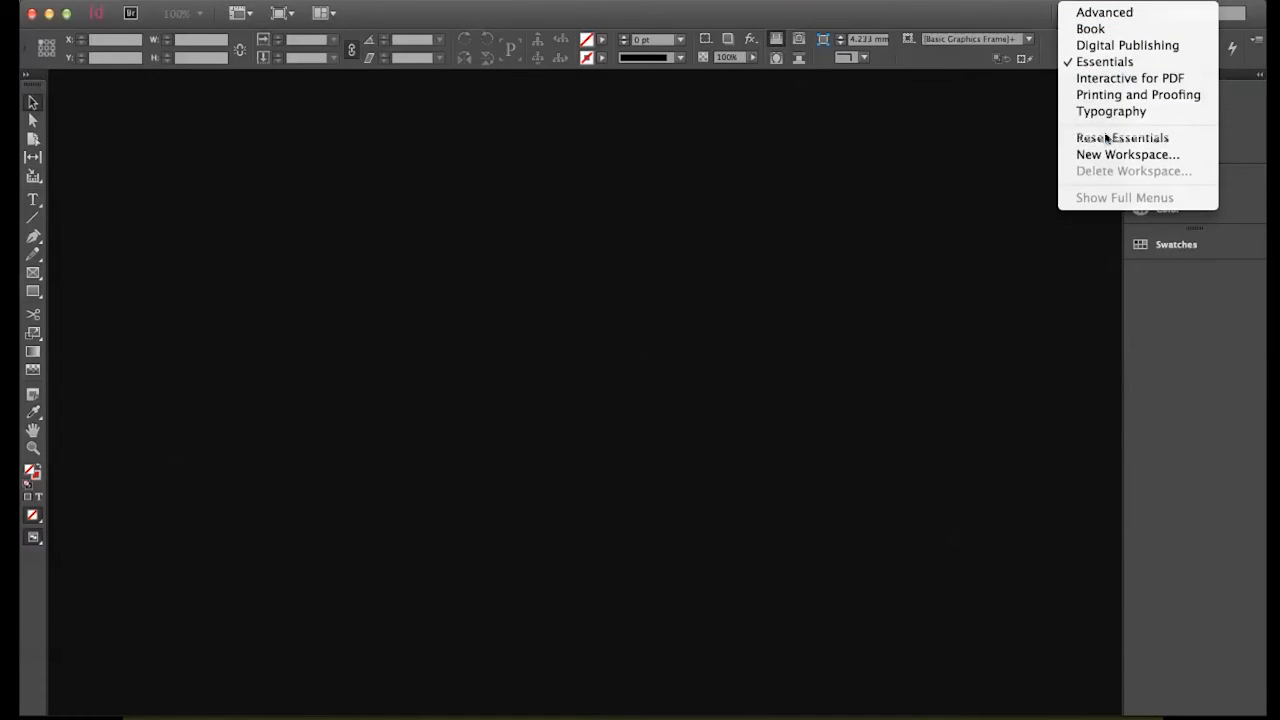
pyautogui.click(1138, 94)
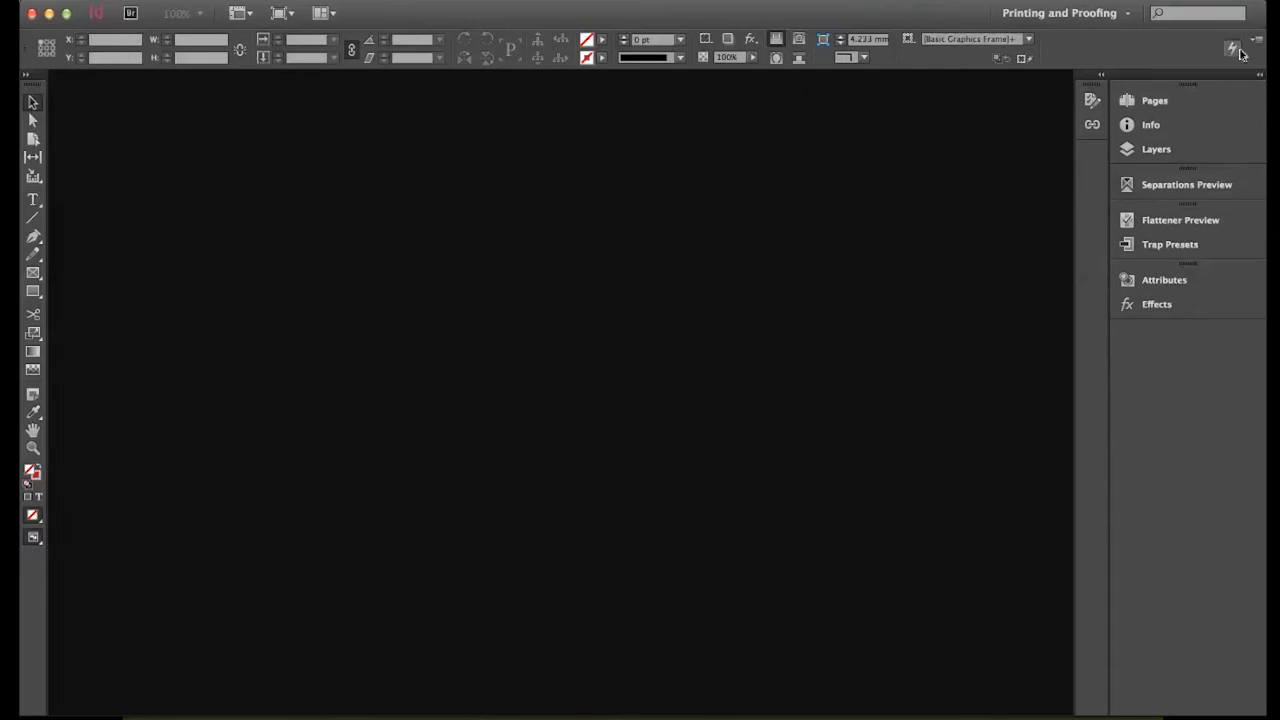
pyautogui.moveTo(840, 301)
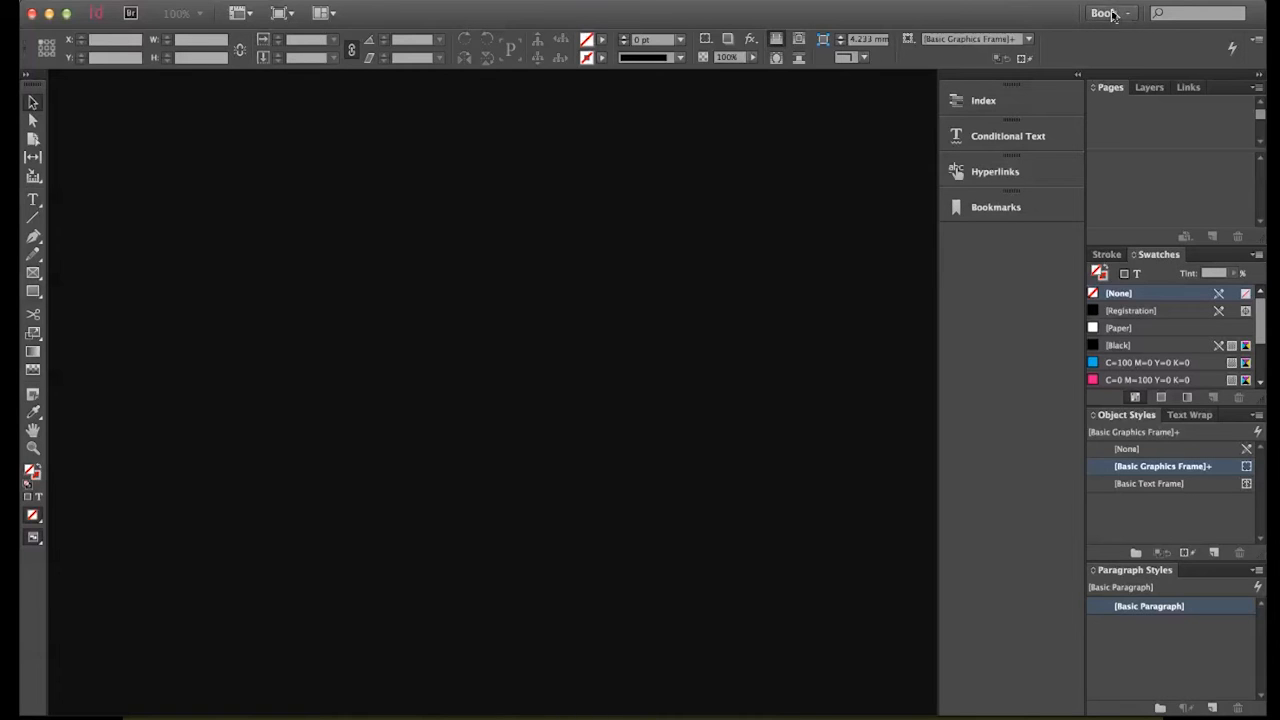
# Step: Switch the workspace back to Essentials from the workspace switcher
pyautogui.click(1108, 13)
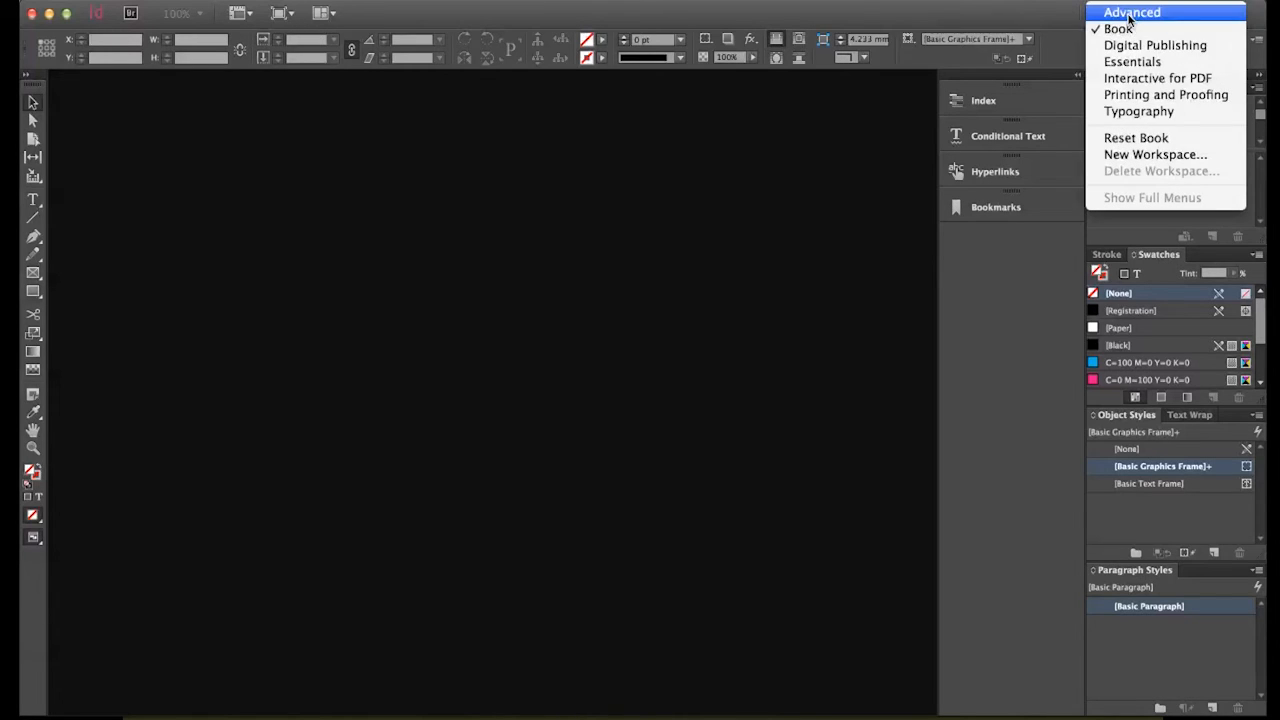
pyautogui.moveTo(1133, 61)
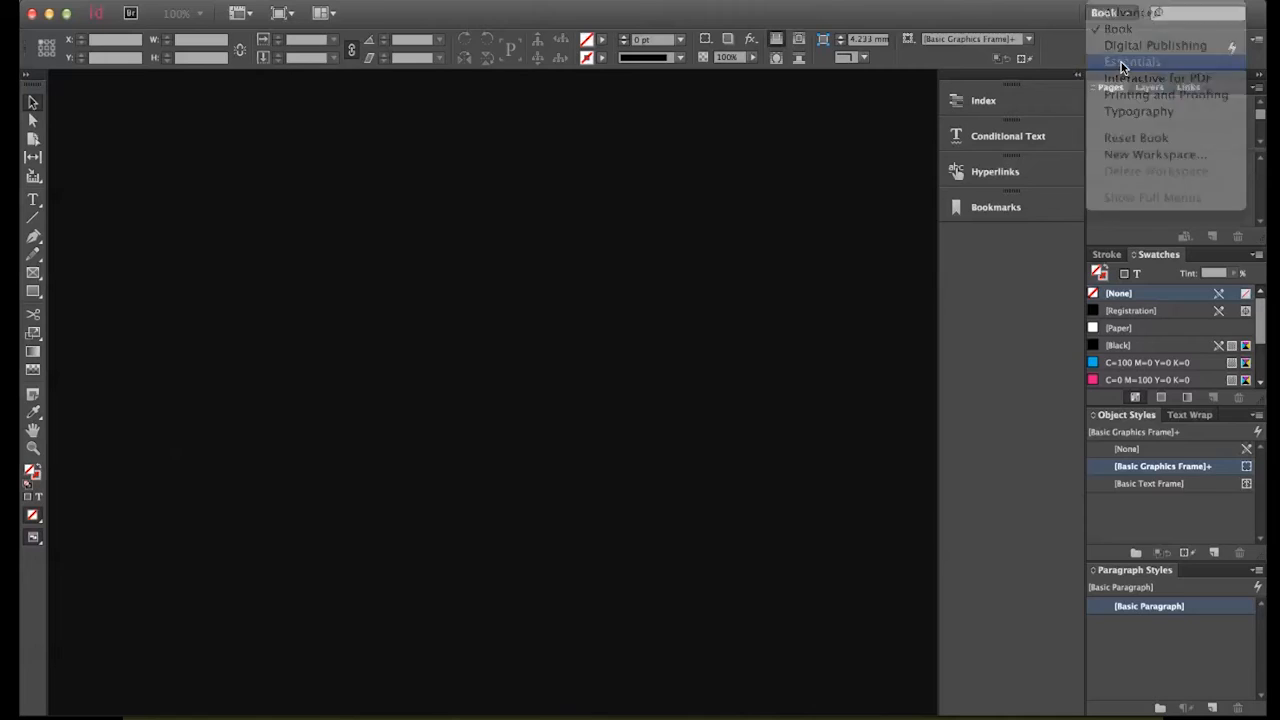
pyautogui.click(1131, 61)
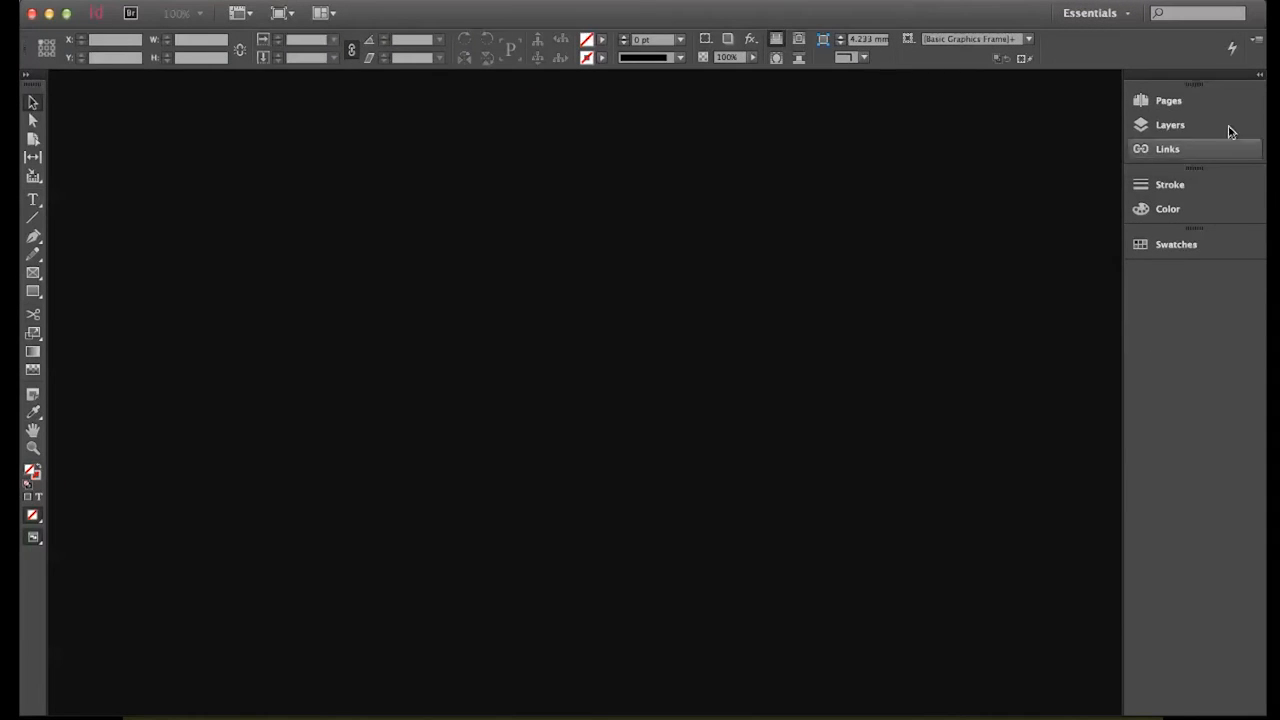
pyautogui.moveTo(1160, 203)
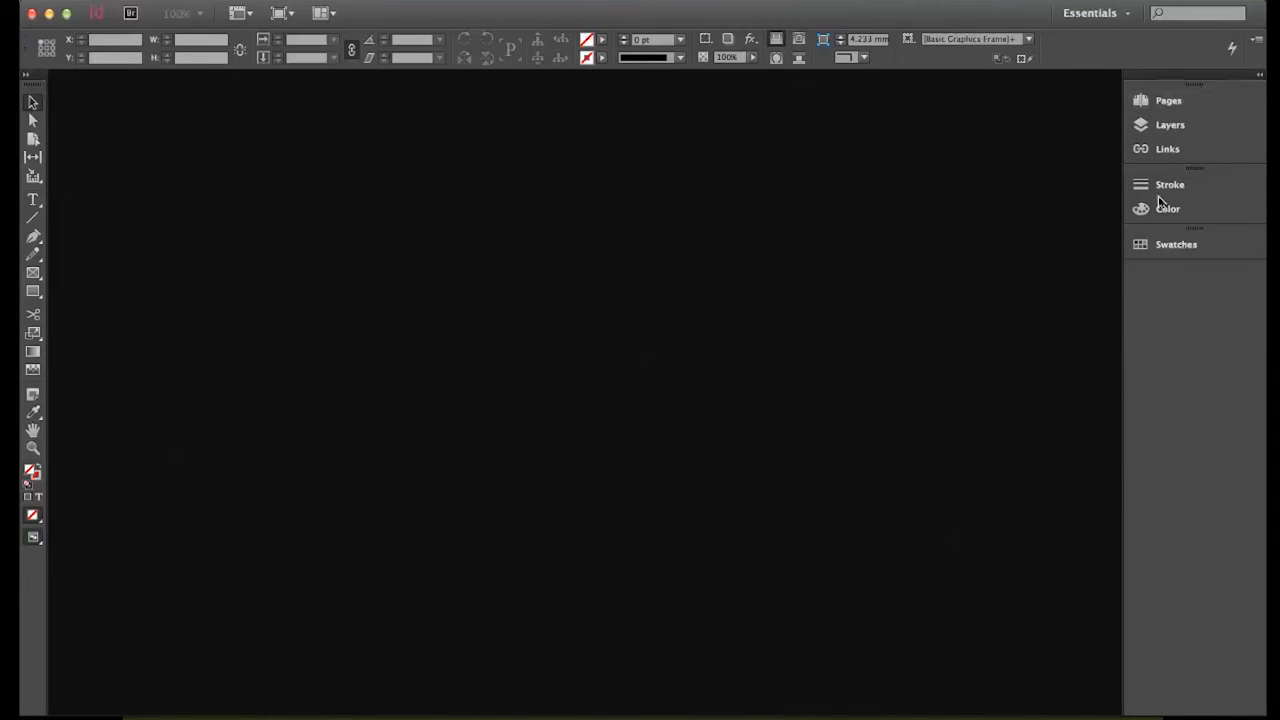
pyautogui.click(1169, 124)
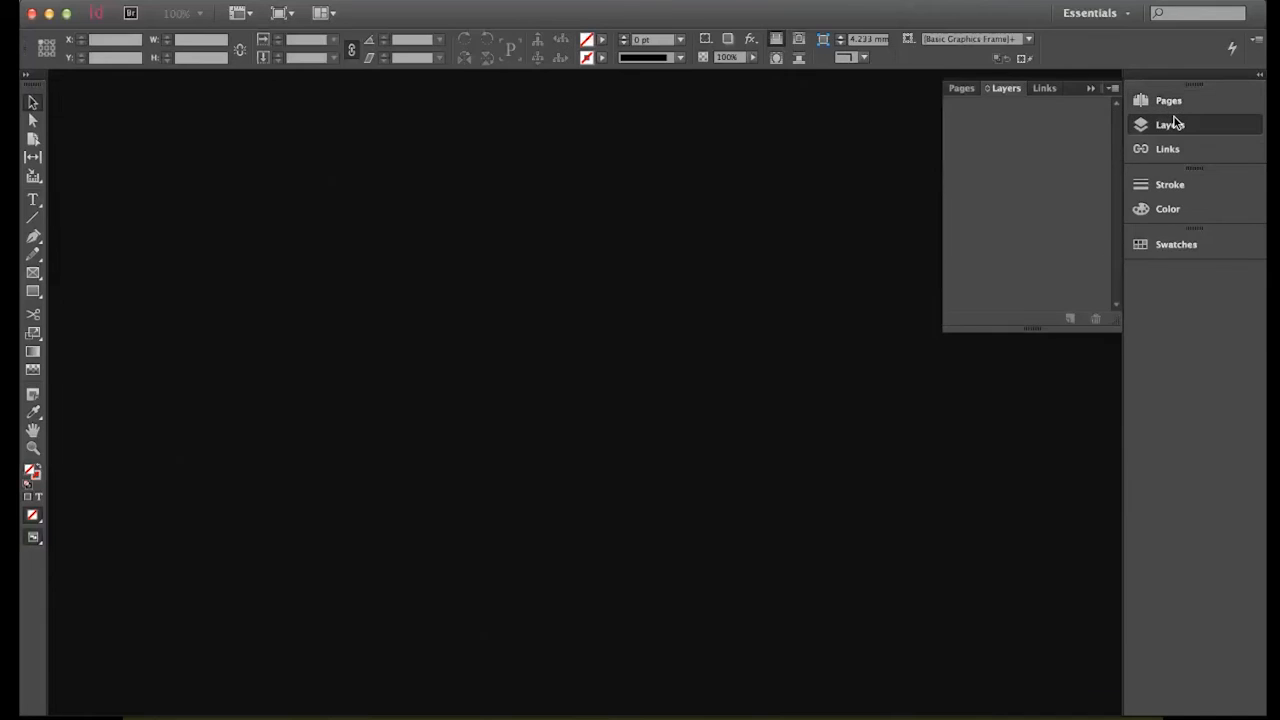
pyautogui.moveTo(1170, 126)
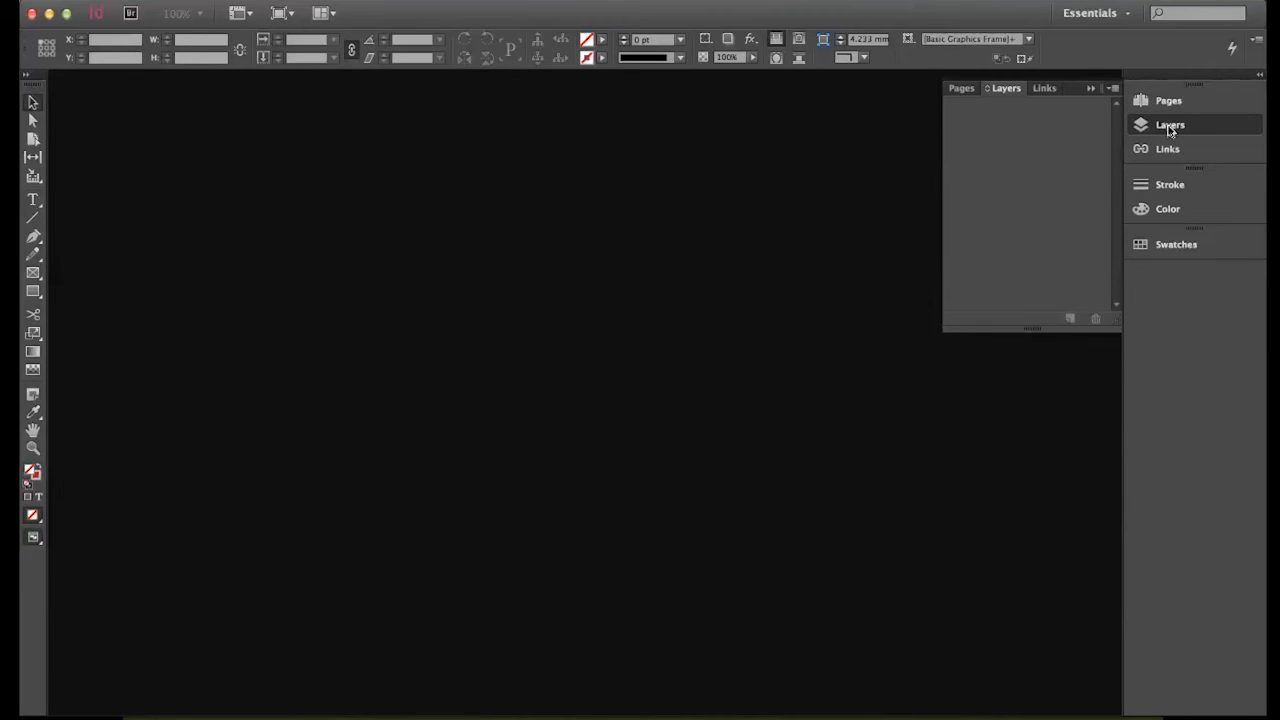
pyautogui.click(1091, 88)
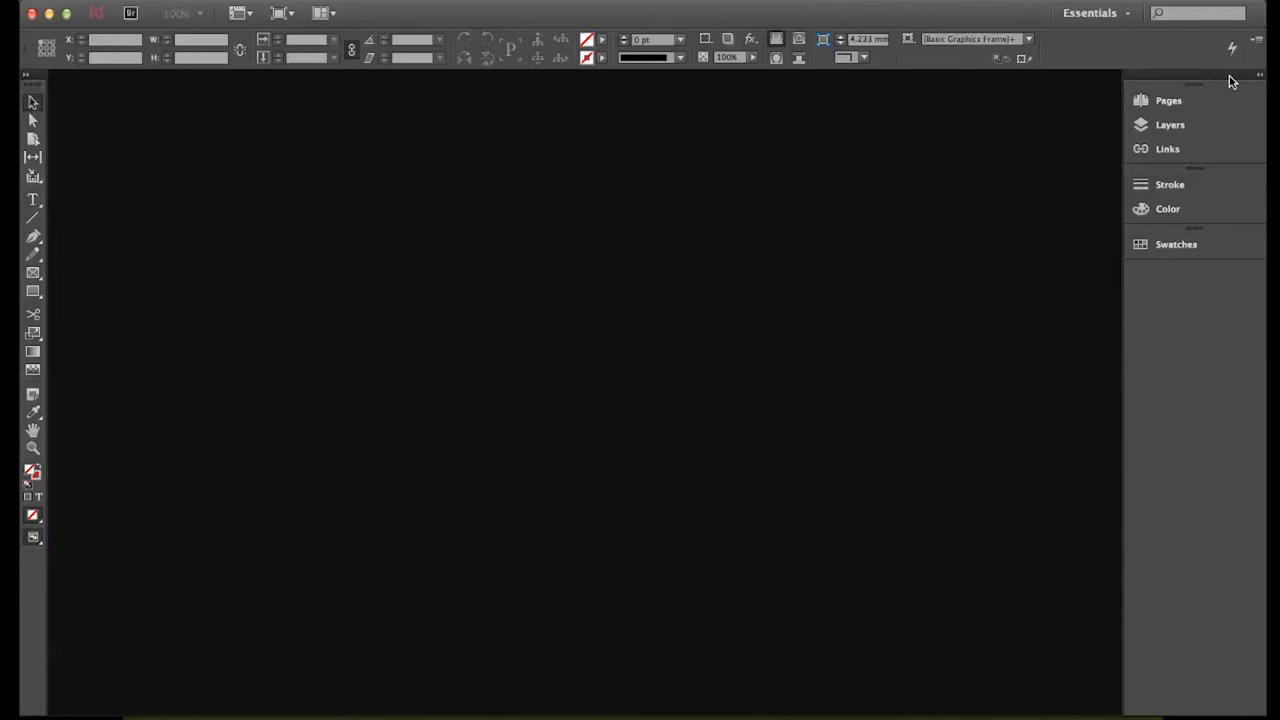
pyautogui.moveTo(1195, 124)
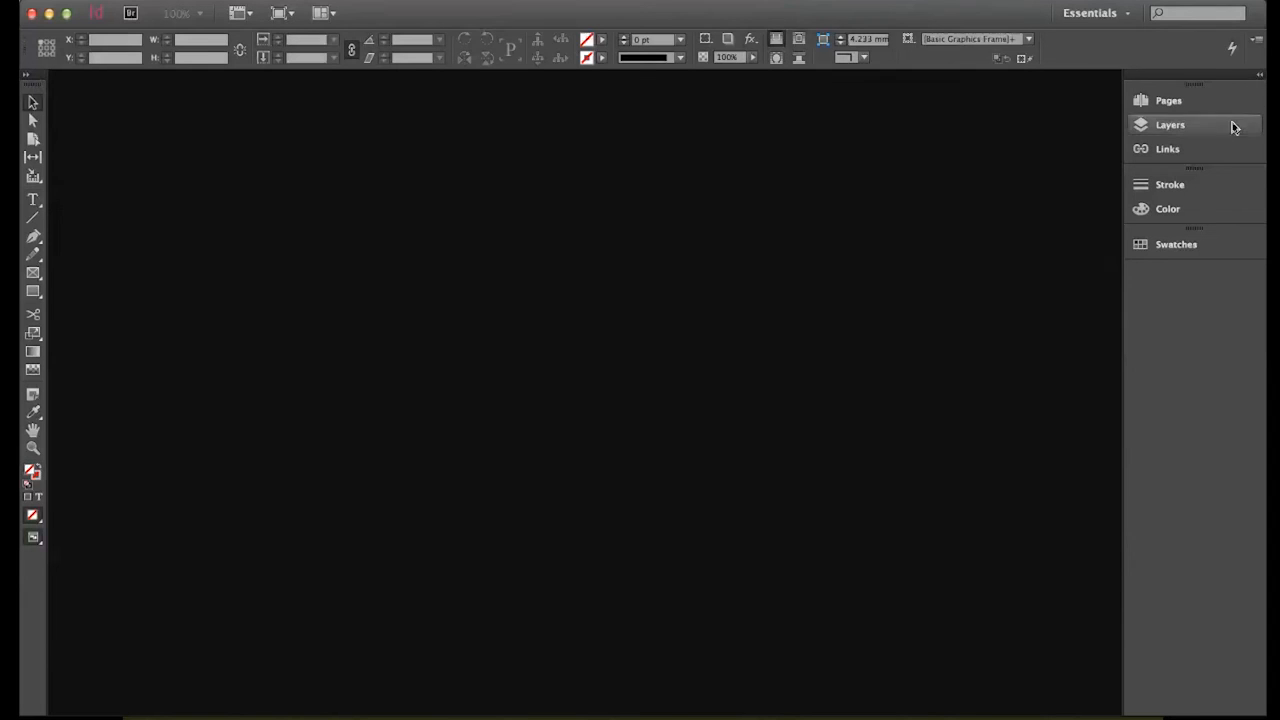
pyautogui.moveTo(1258, 85)
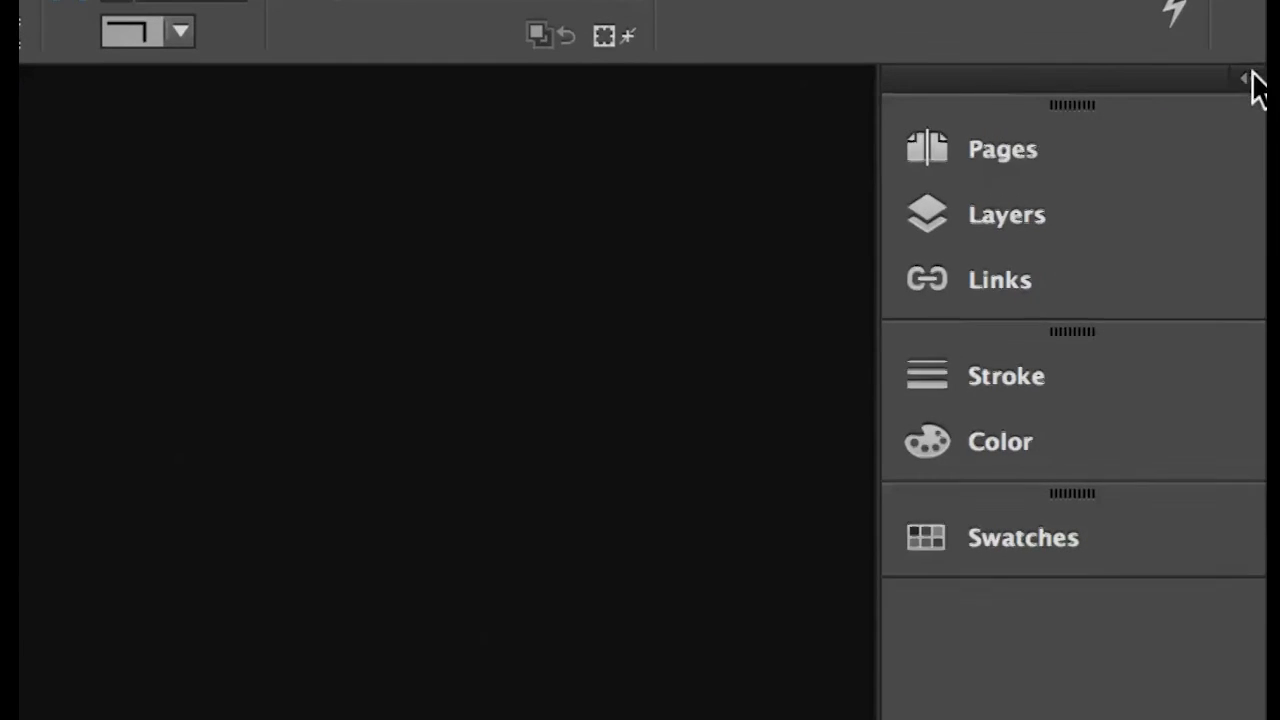
# Step: Expand the collapsed panel dock to show full Layers, Stroke and Swatches panels
pyautogui.click(1248, 79)
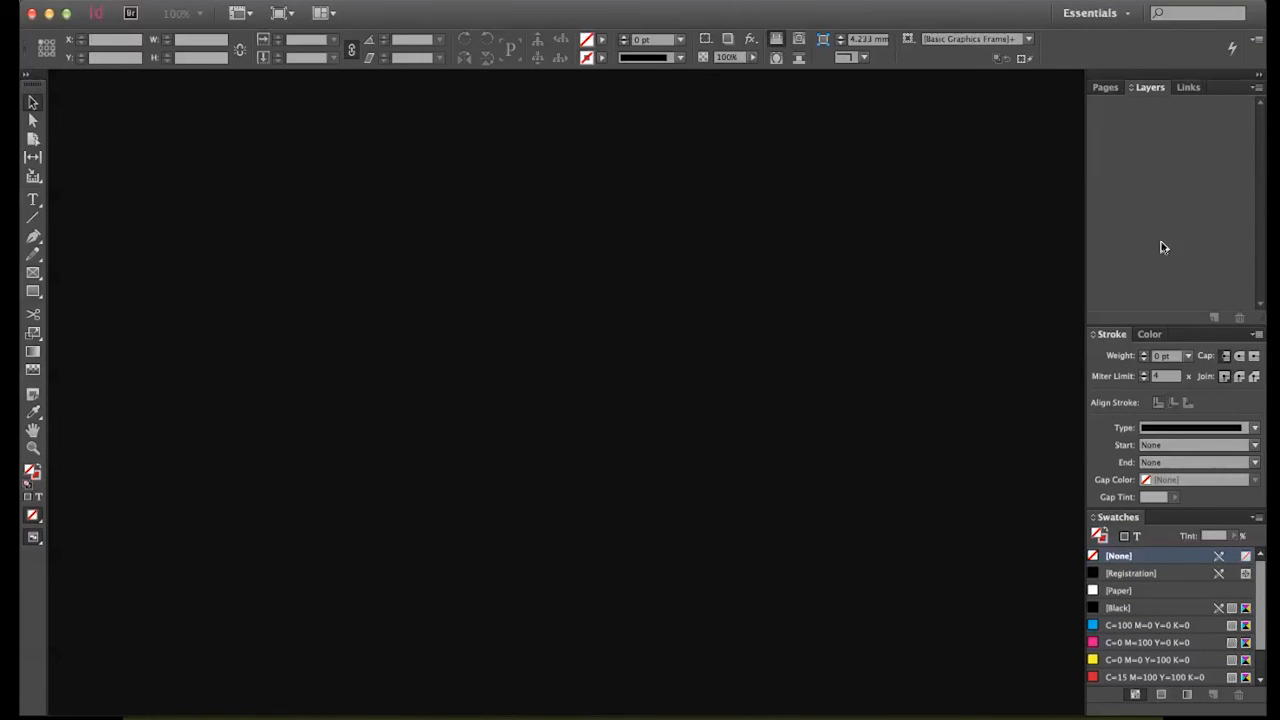
pyautogui.moveTo(1097, 208)
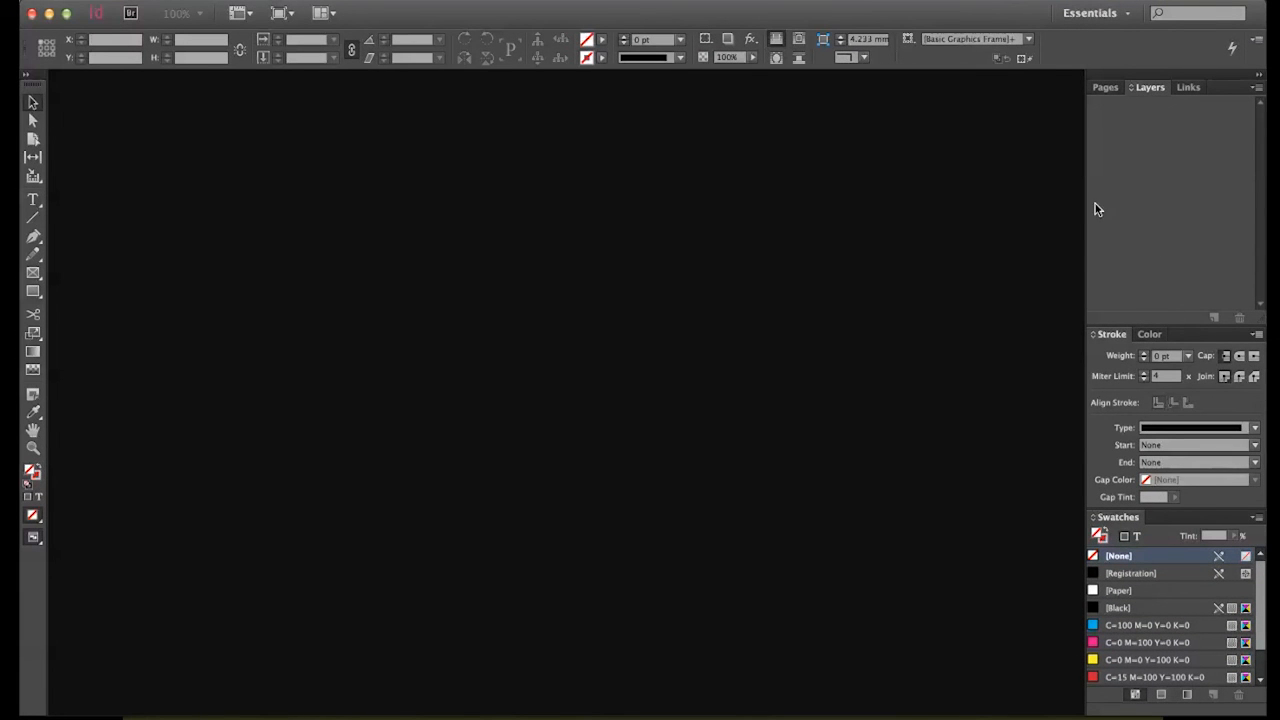